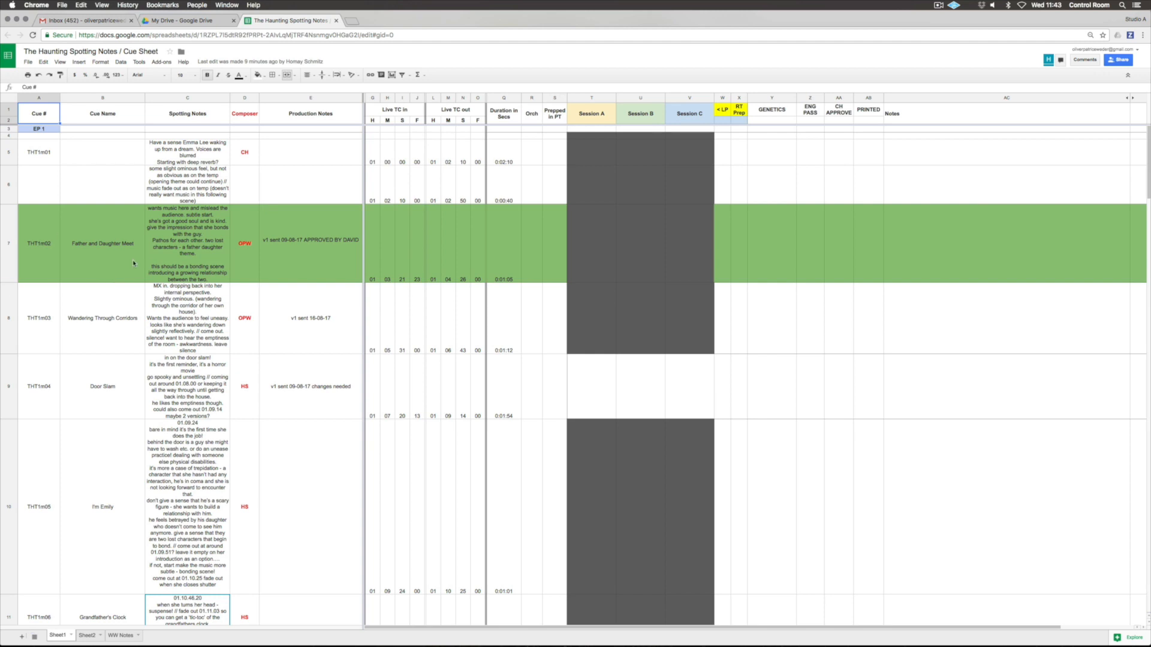
{"action": "mouse_move", "coordinate": [452, 166]}
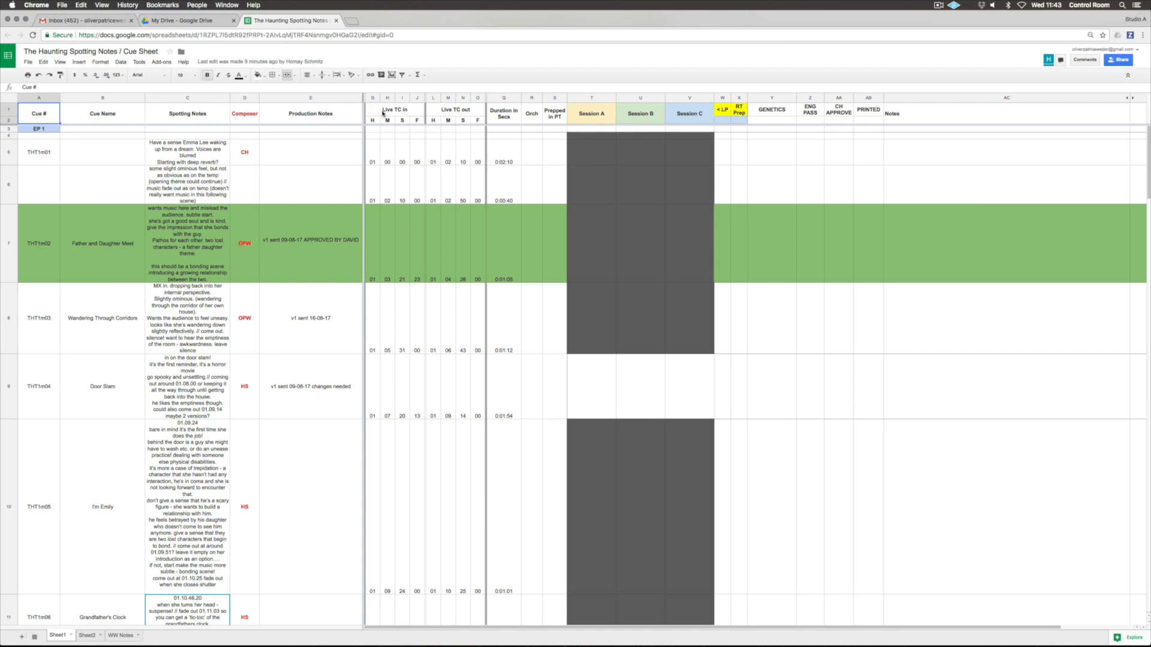
{"action": "mouse_move", "coordinate": [429, 98]}
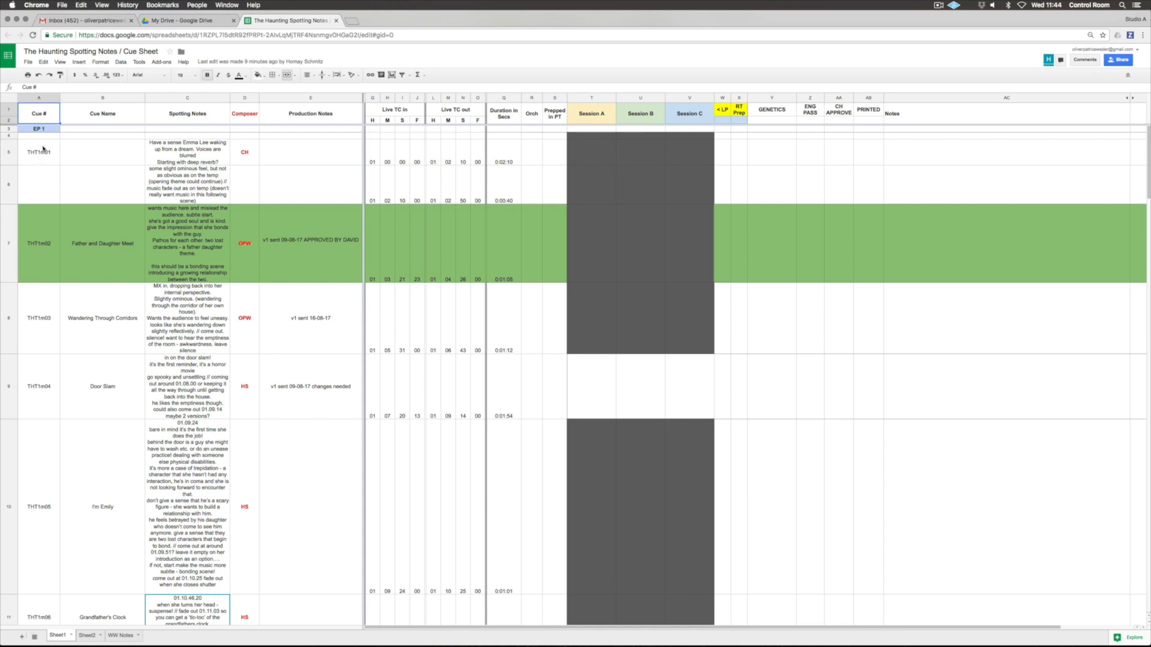
{"action": "mouse_move", "coordinate": [51, 327]}
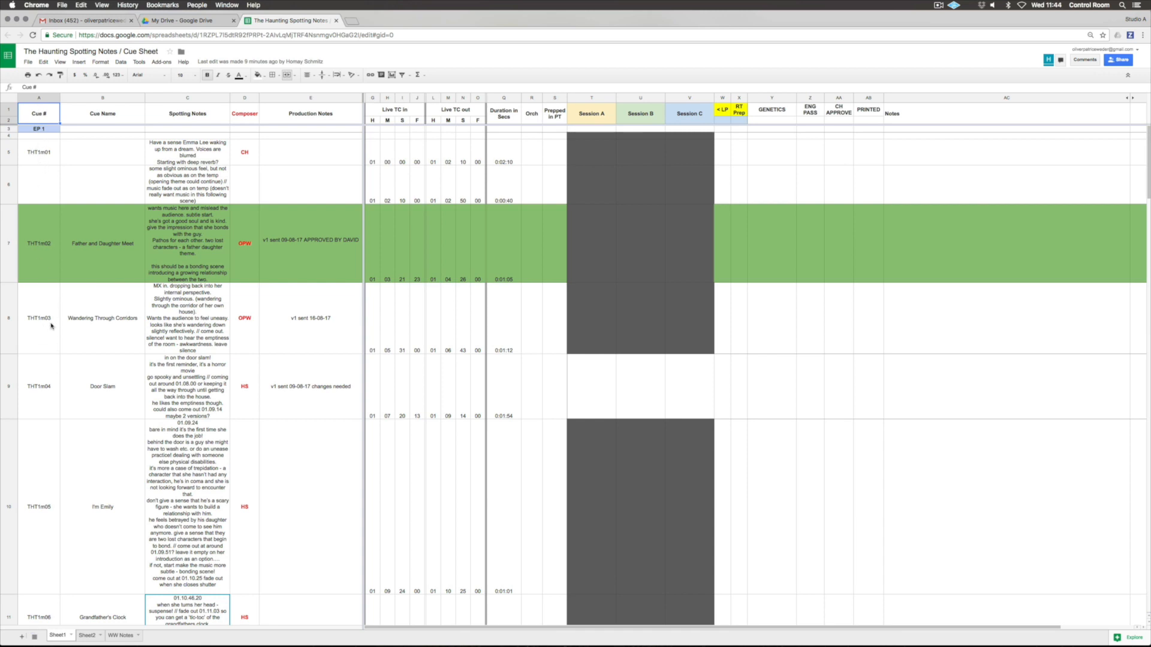
{"action": "mouse_move", "coordinate": [105, 167]}
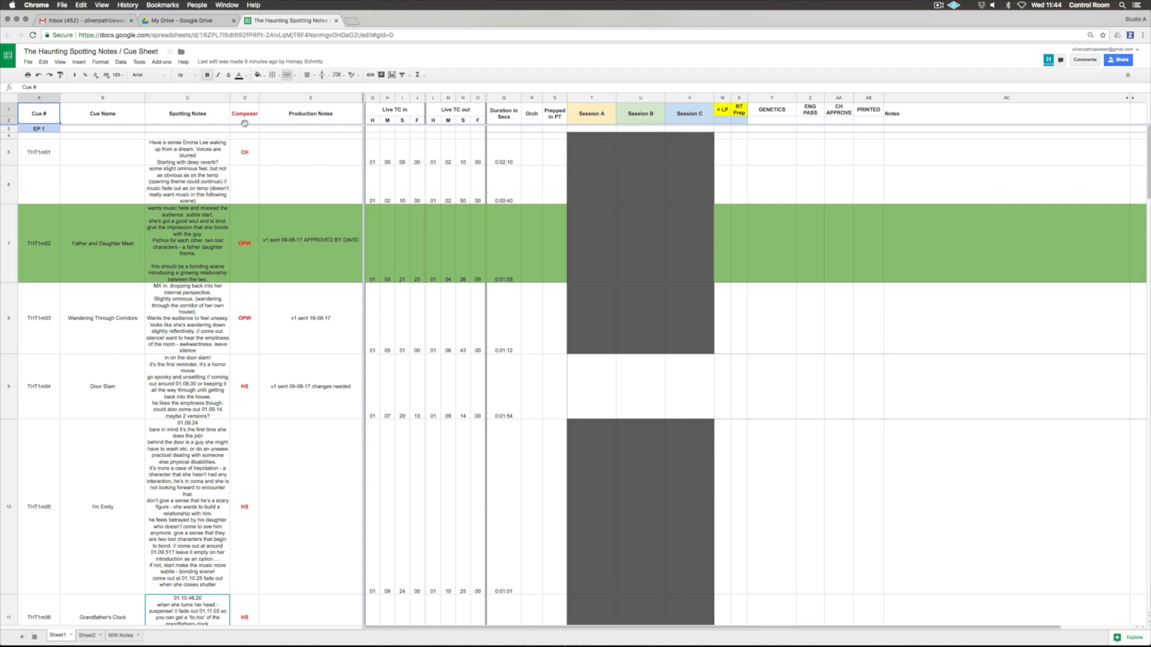
{"action": "mouse_move", "coordinate": [273, 187]}
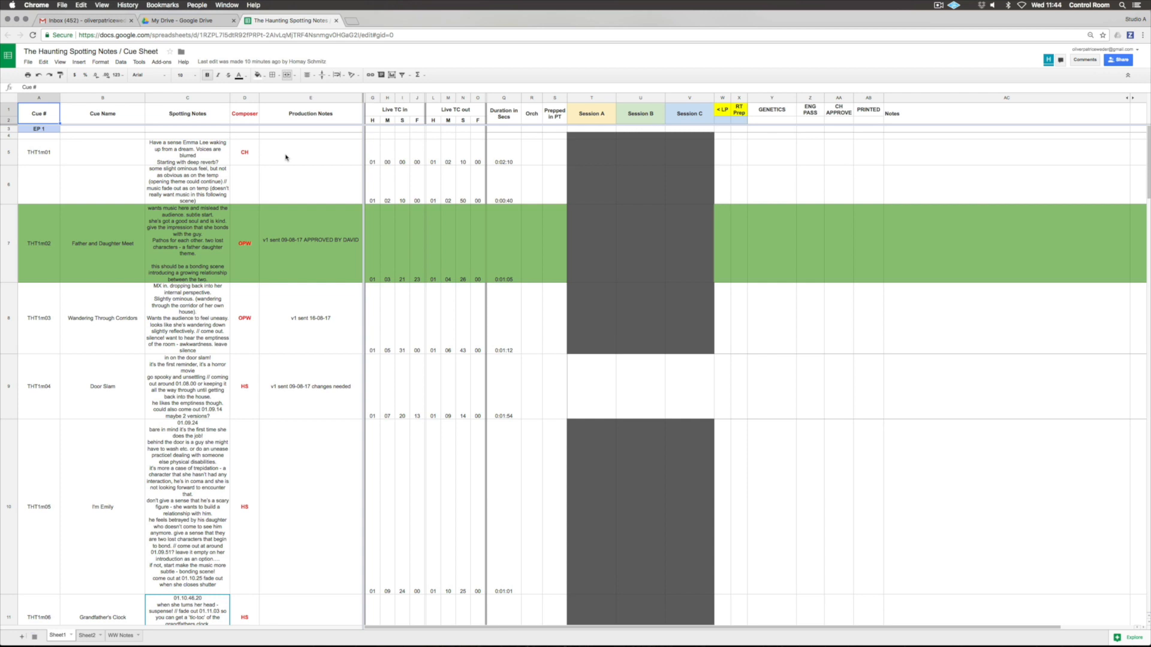
- Review the cue sheet's Father and Daughter Meet production note and the first cue, THT1m01
{"action": "left_click", "coordinate": [310, 244]}
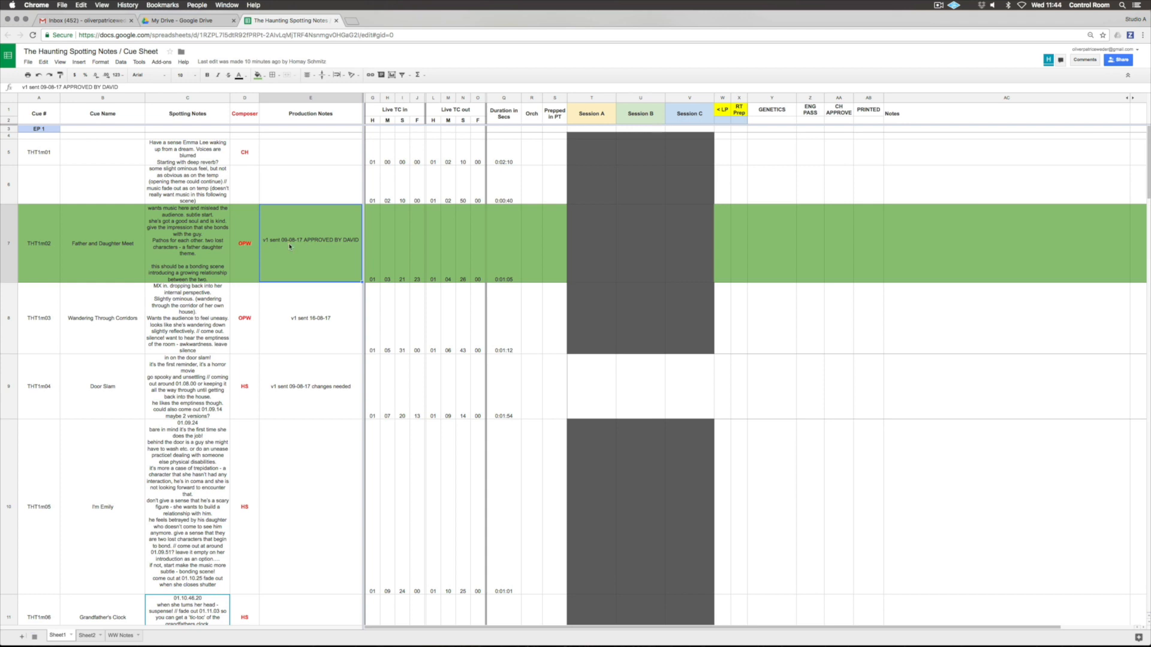
{"action": "mouse_move", "coordinate": [105, 222]}
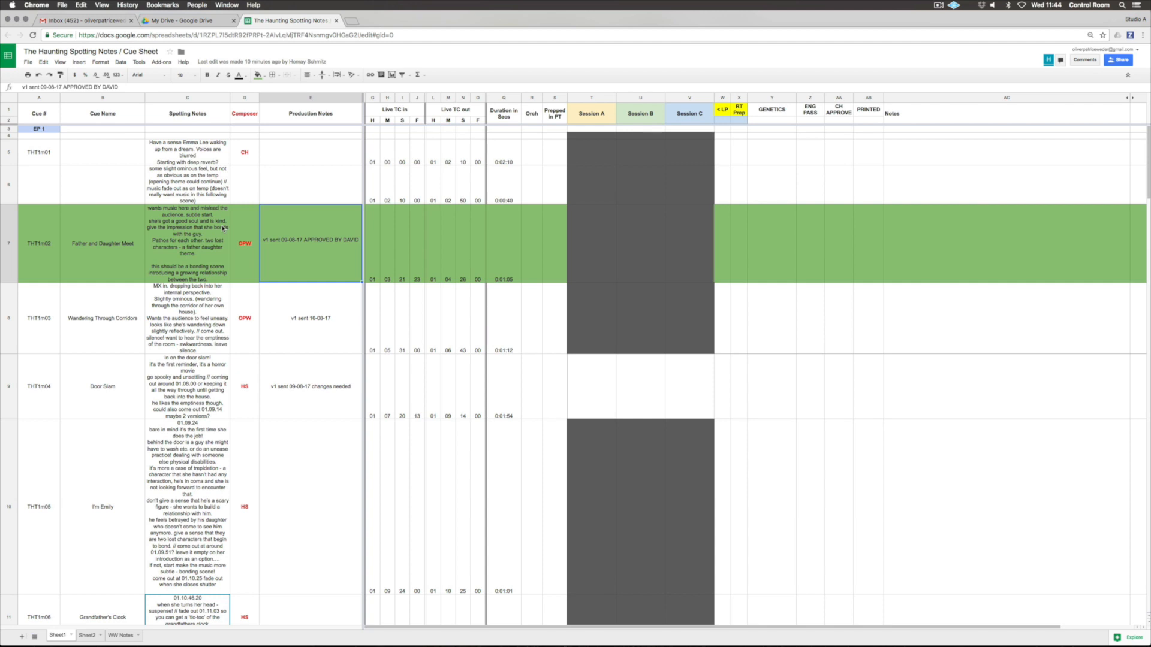
{"action": "scroll", "scroll_direction": "down", "scroll_amount": 3}
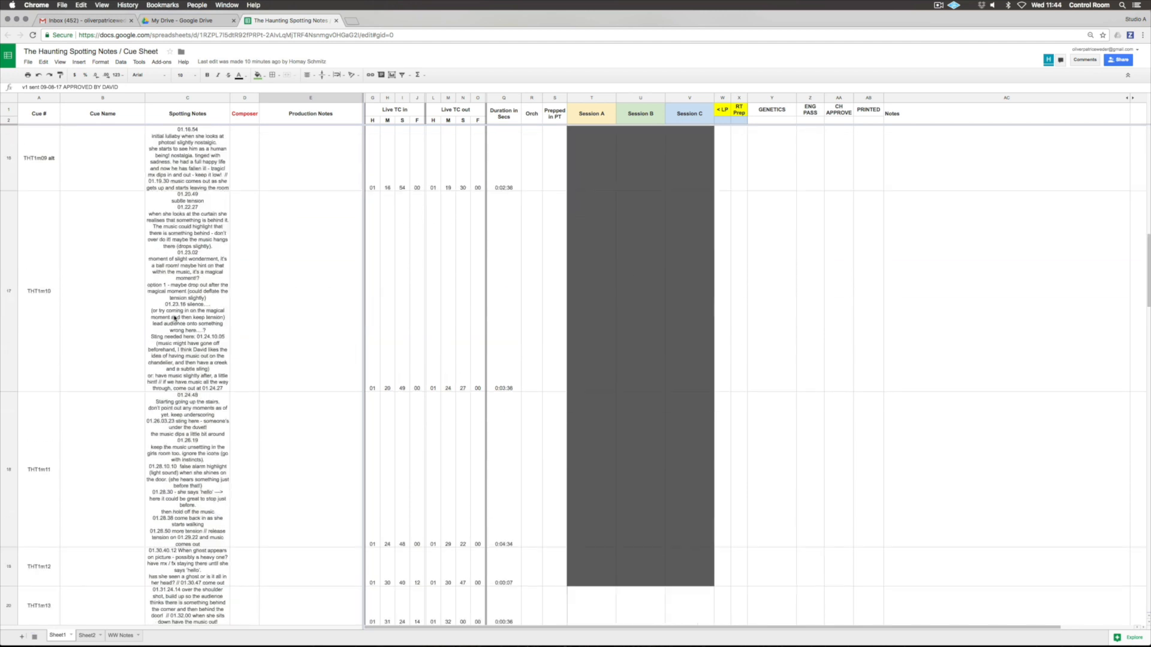
{"action": "scroll", "scroll_direction": "down", "scroll_amount": 3}
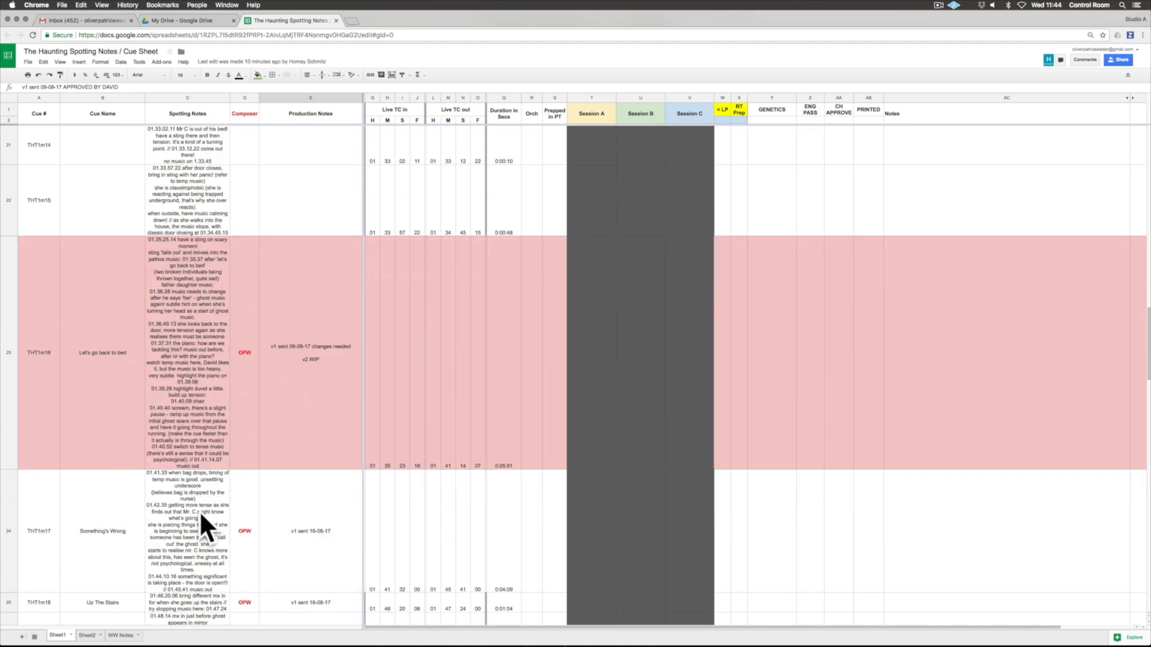
{"action": "mouse_move", "coordinate": [240, 324]}
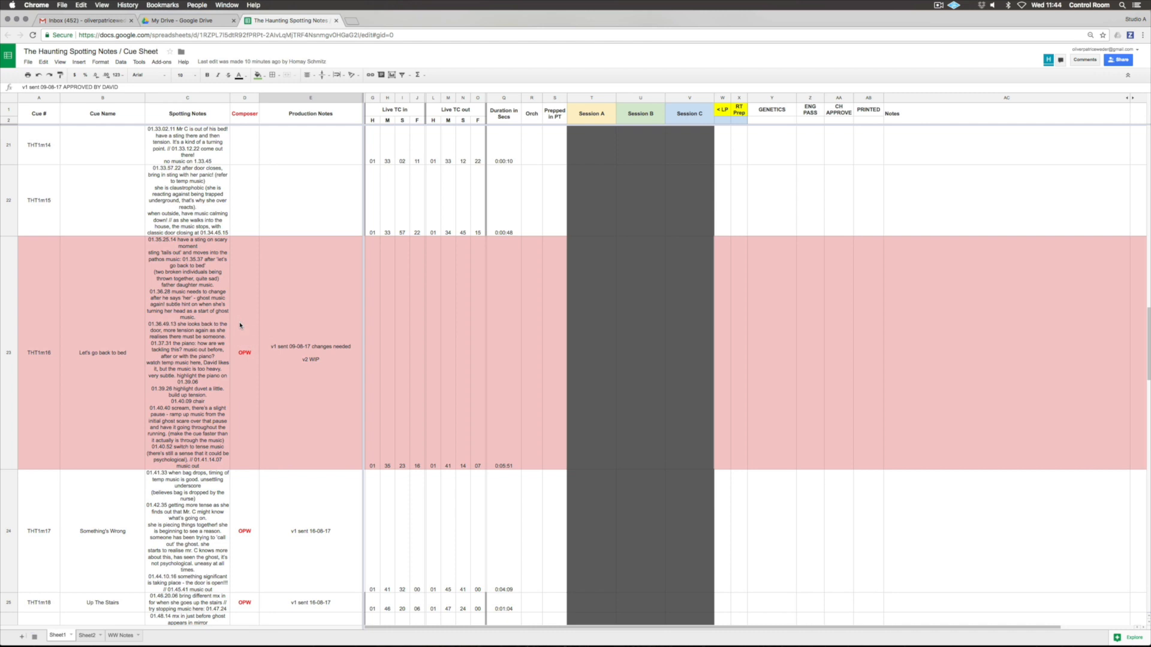
{"action": "mouse_move", "coordinate": [316, 390]}
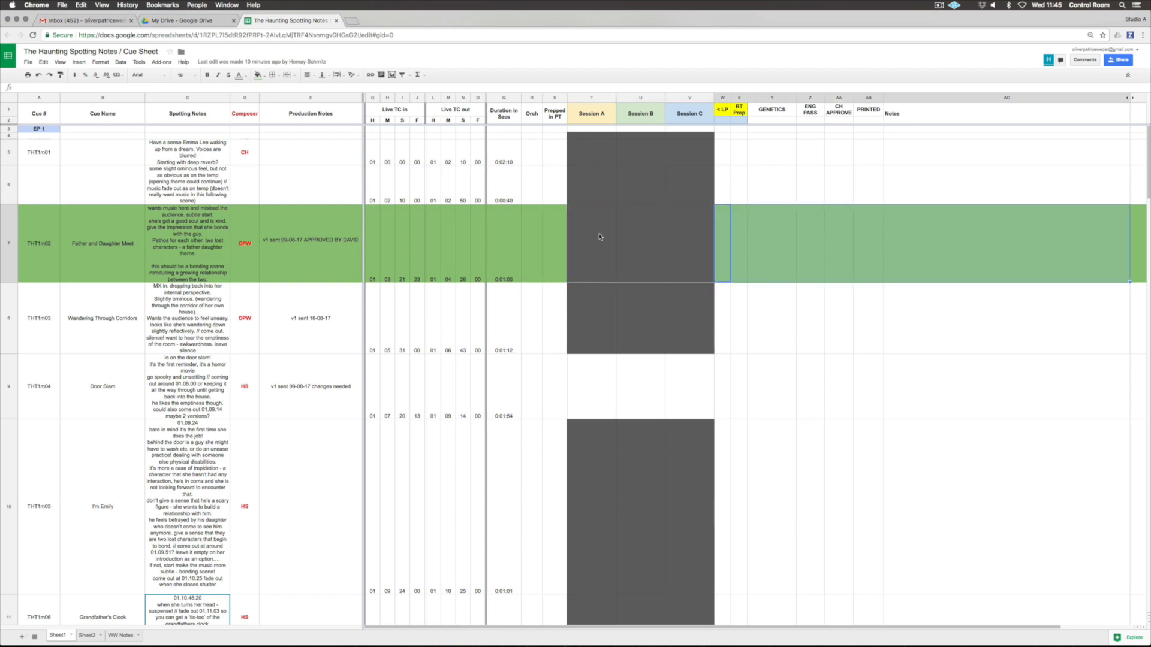
{"action": "left_click", "coordinate": [38, 243]}
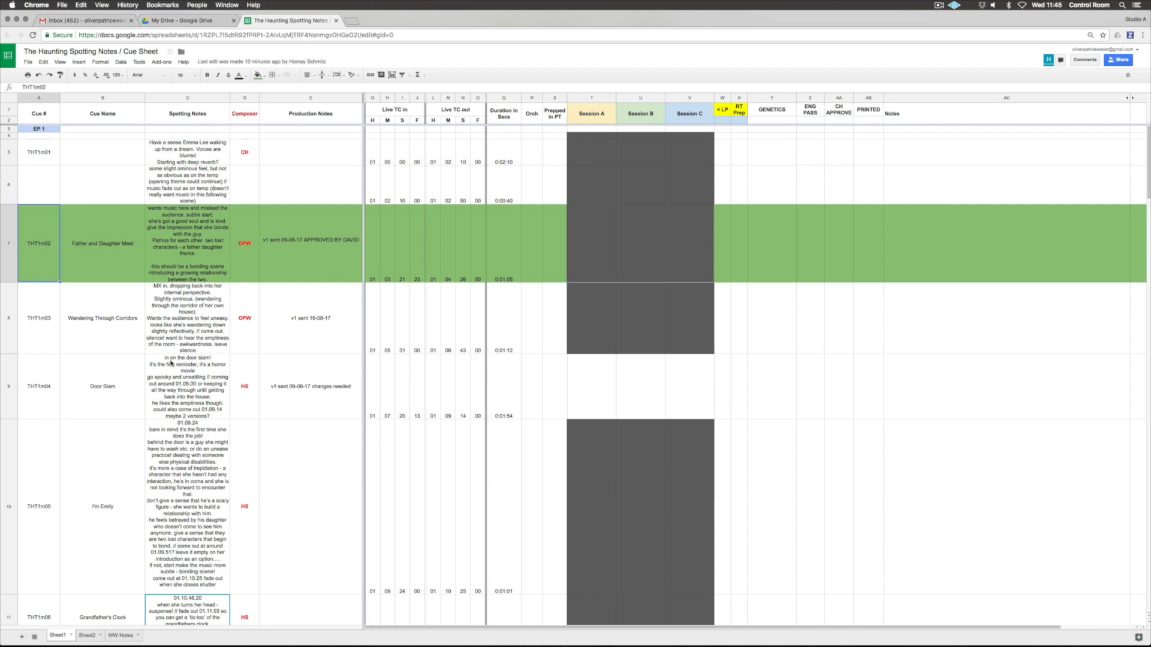
{"action": "left_click", "coordinate": [38, 151]}
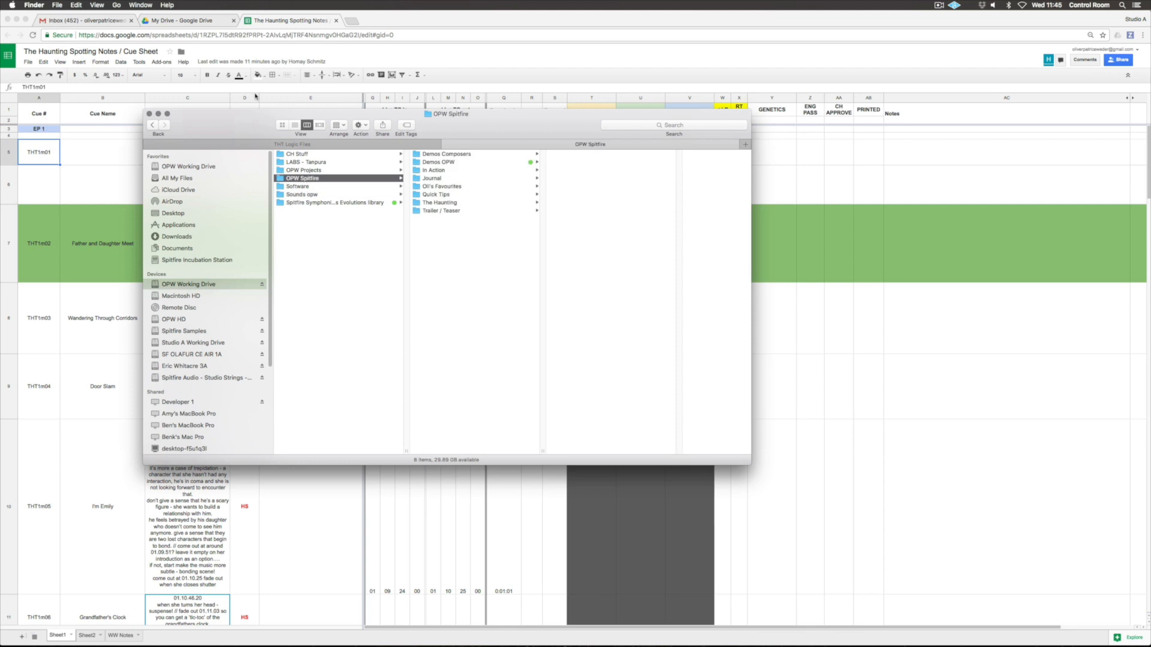
{"action": "mouse_move", "coordinate": [444, 206]}
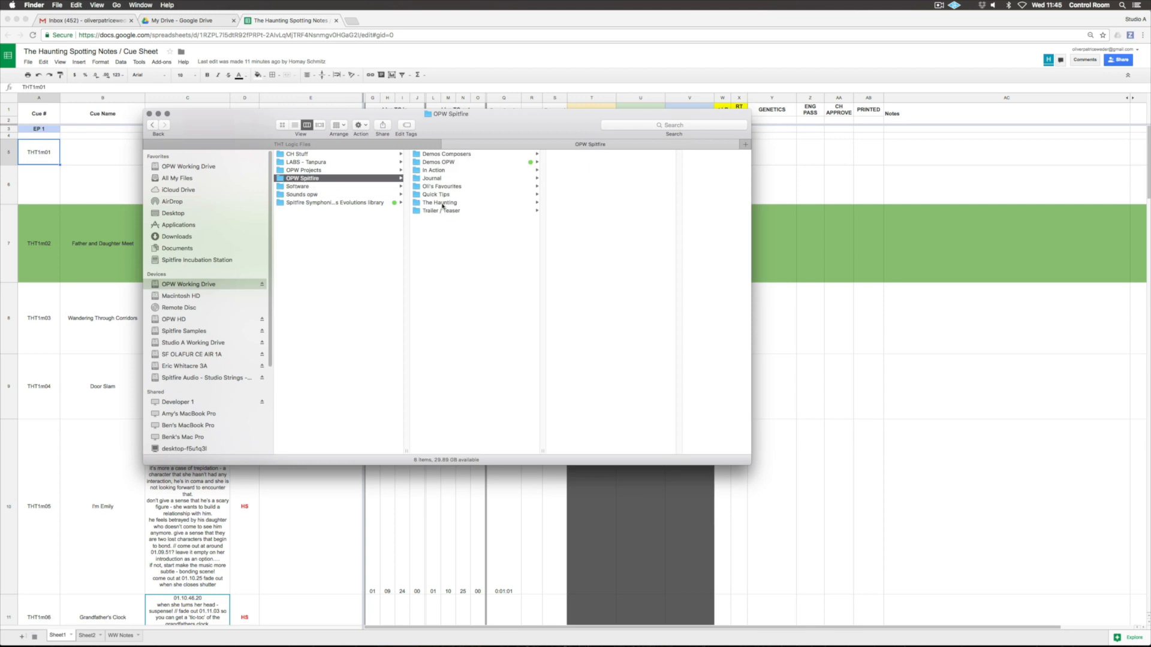
- Browse into The Haunting's CUES folder and widen the Finder window
{"action": "left_click", "coordinate": [439, 203]}
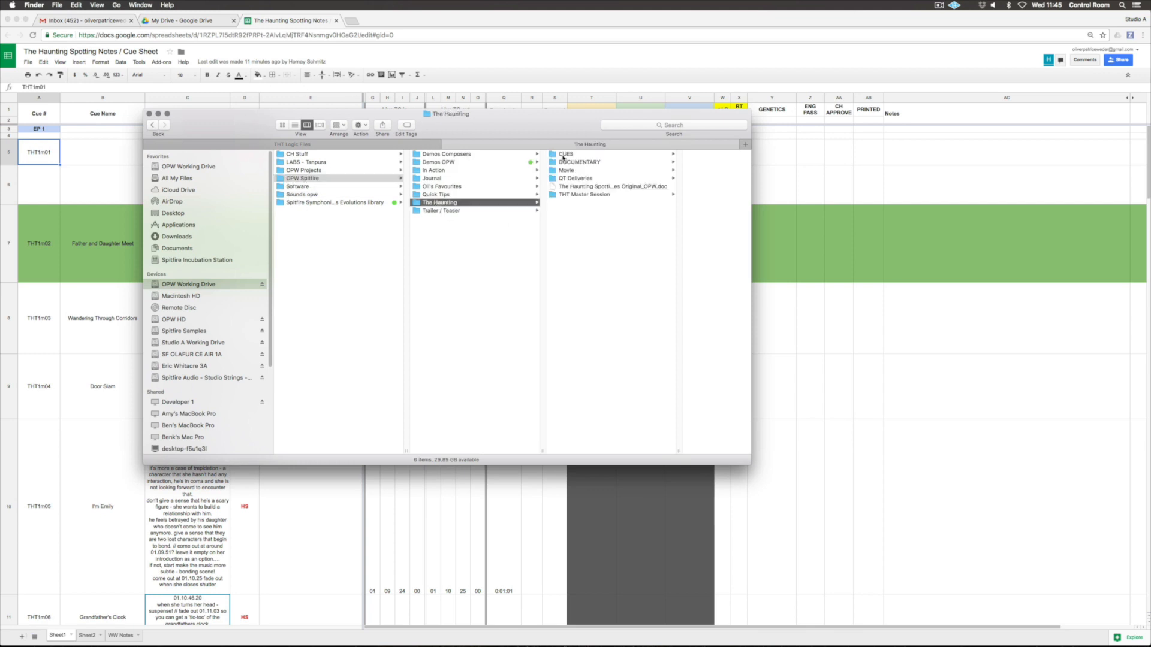
{"action": "left_click", "coordinate": [509, 186]}
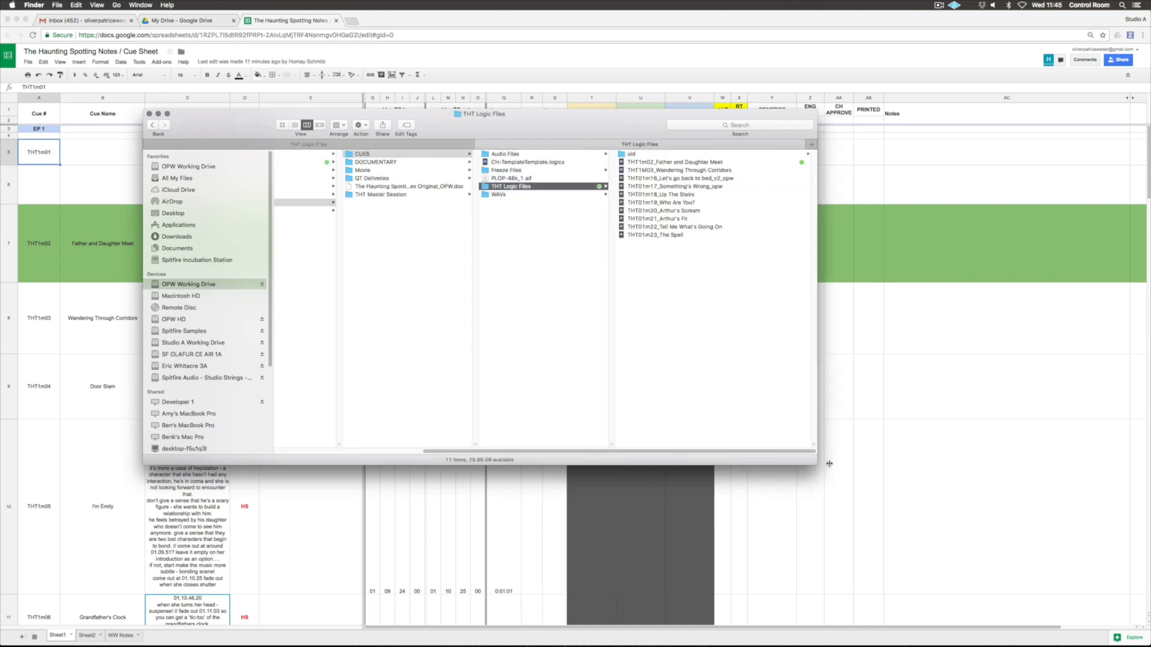
{"action": "left_click_drag", "start_coordinate": [830, 464], "coordinate": [847, 464]}
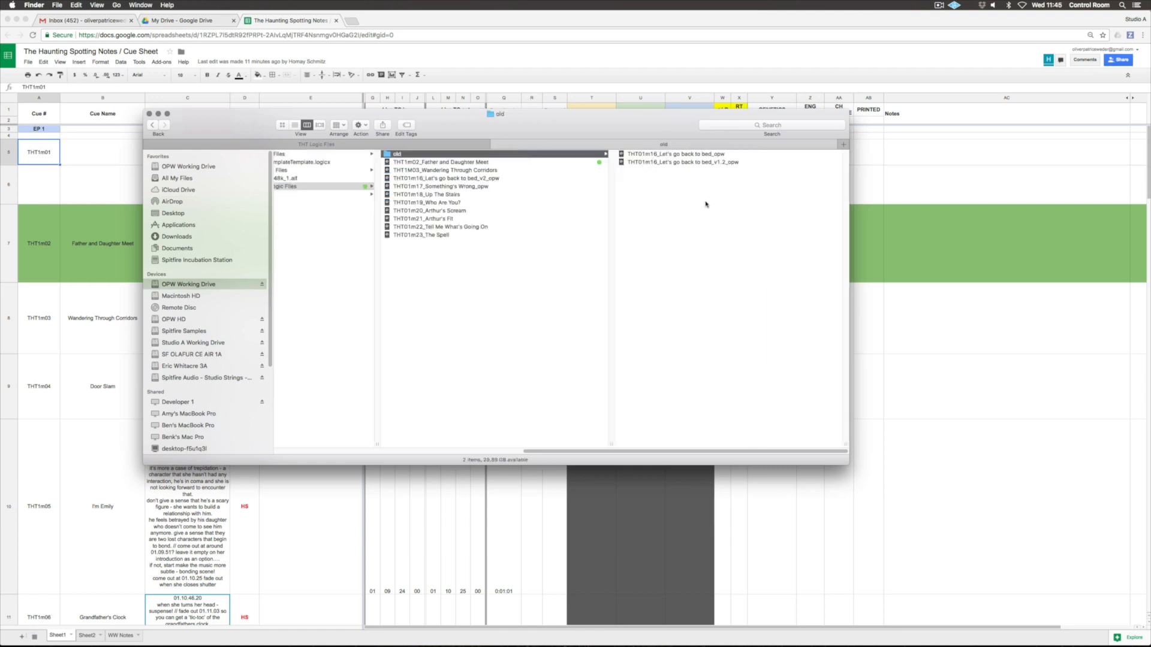
{"action": "mouse_move", "coordinate": [468, 370]}
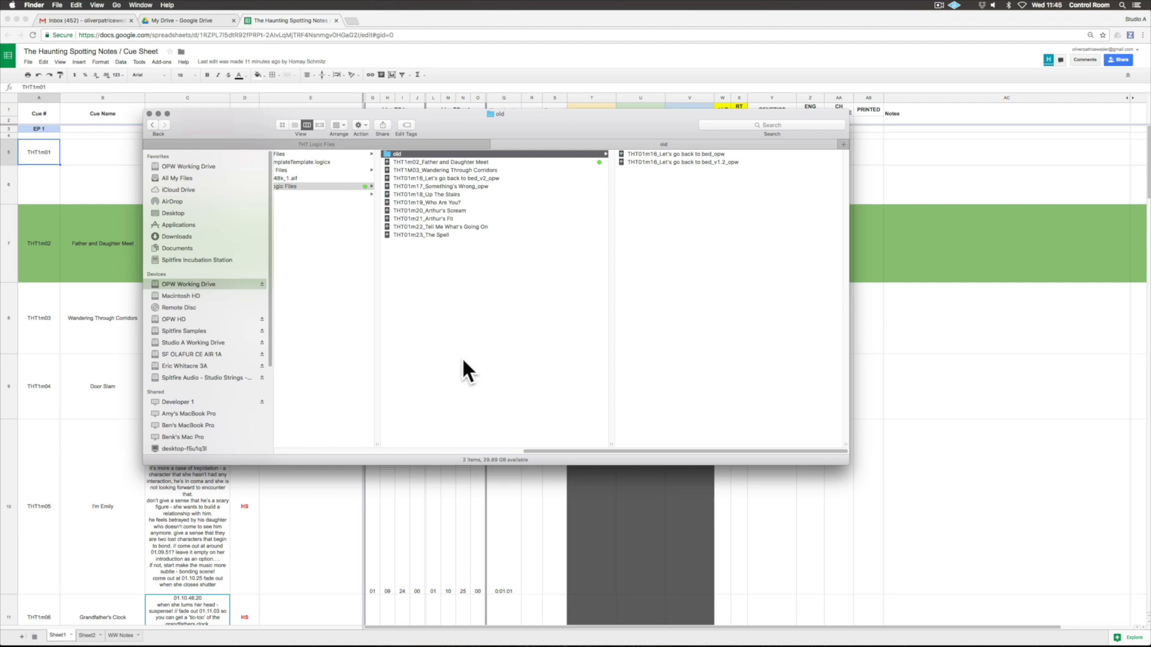
{"action": "left_click", "coordinate": [399, 186]}
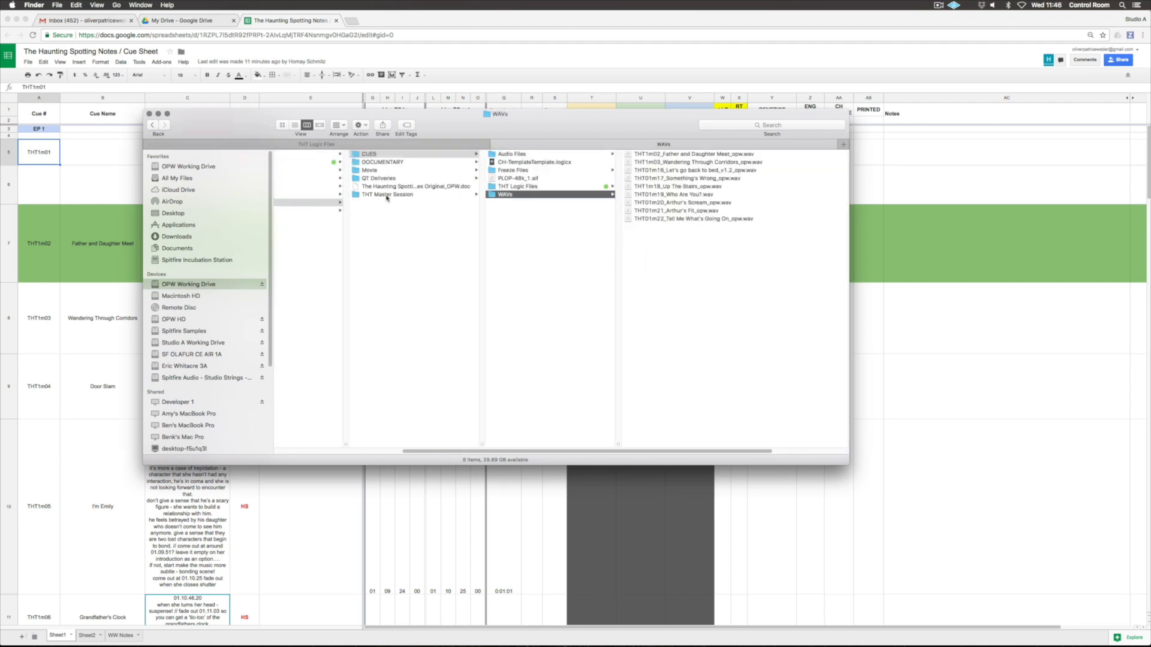
- Preview the THT Master Session file, then the Father and Daughter Meet movie in QT Deliveries
{"action": "left_click", "coordinate": [389, 194]}
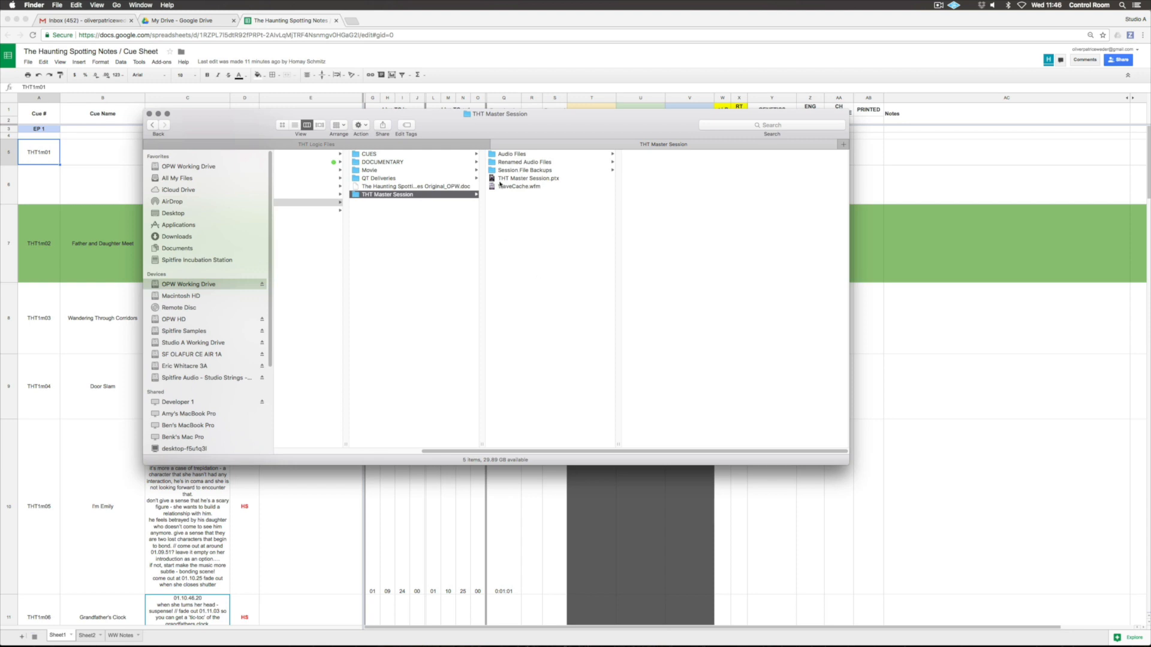
{"action": "left_click", "coordinate": [529, 177]}
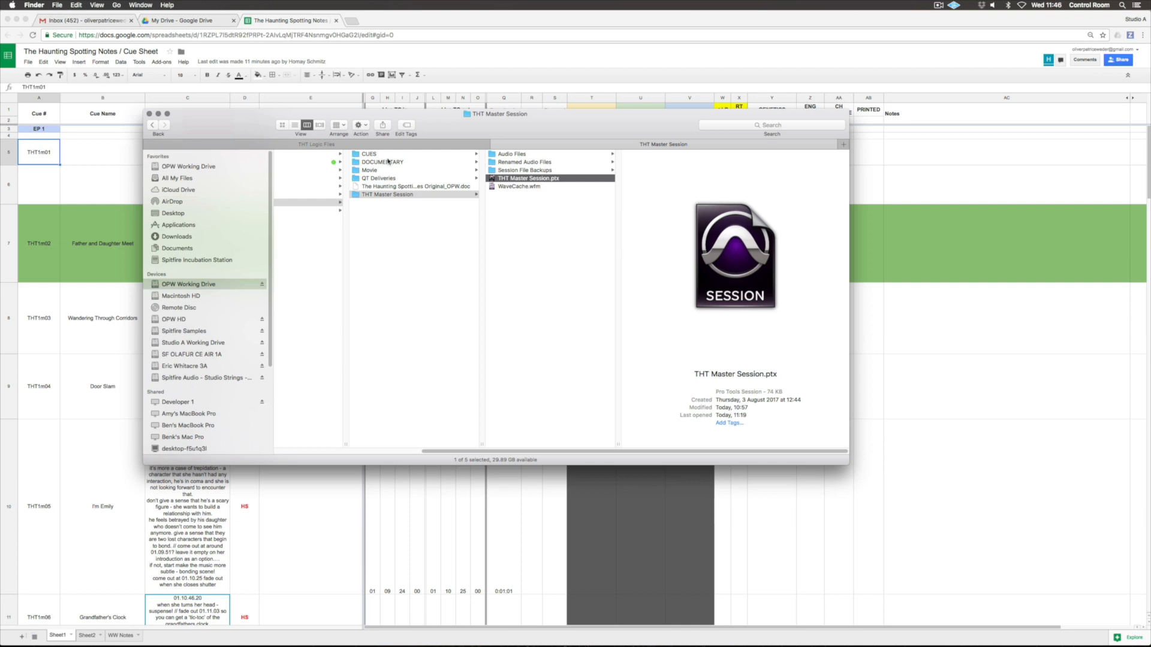
{"action": "mouse_move", "coordinate": [531, 184]}
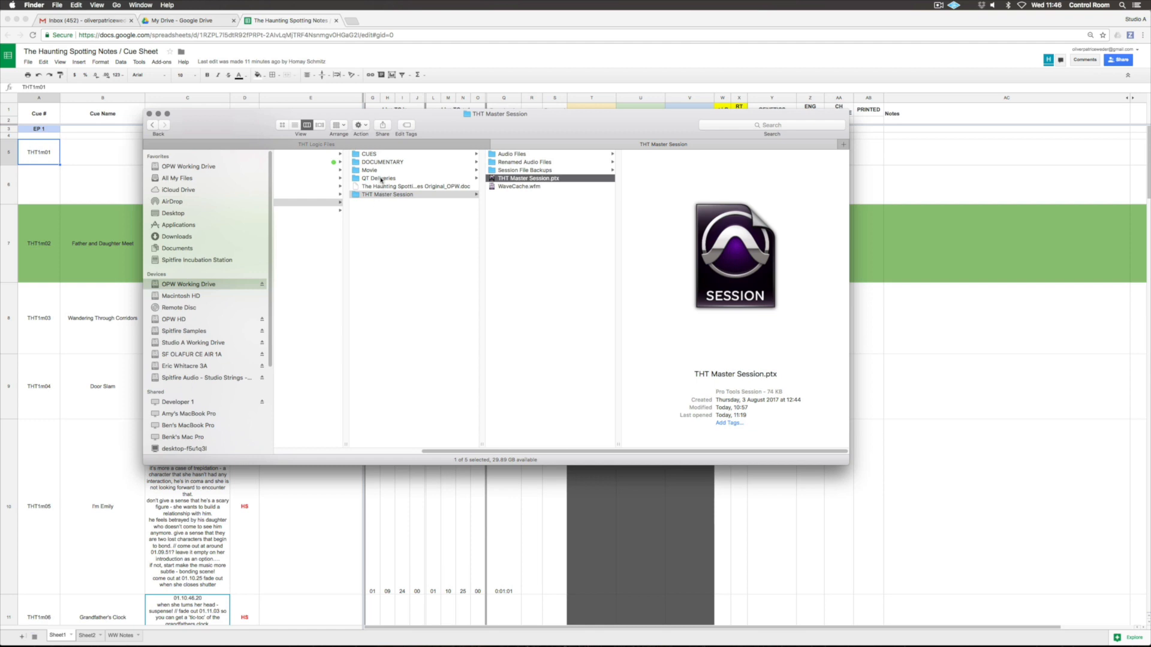
{"action": "left_click", "coordinate": [379, 177]}
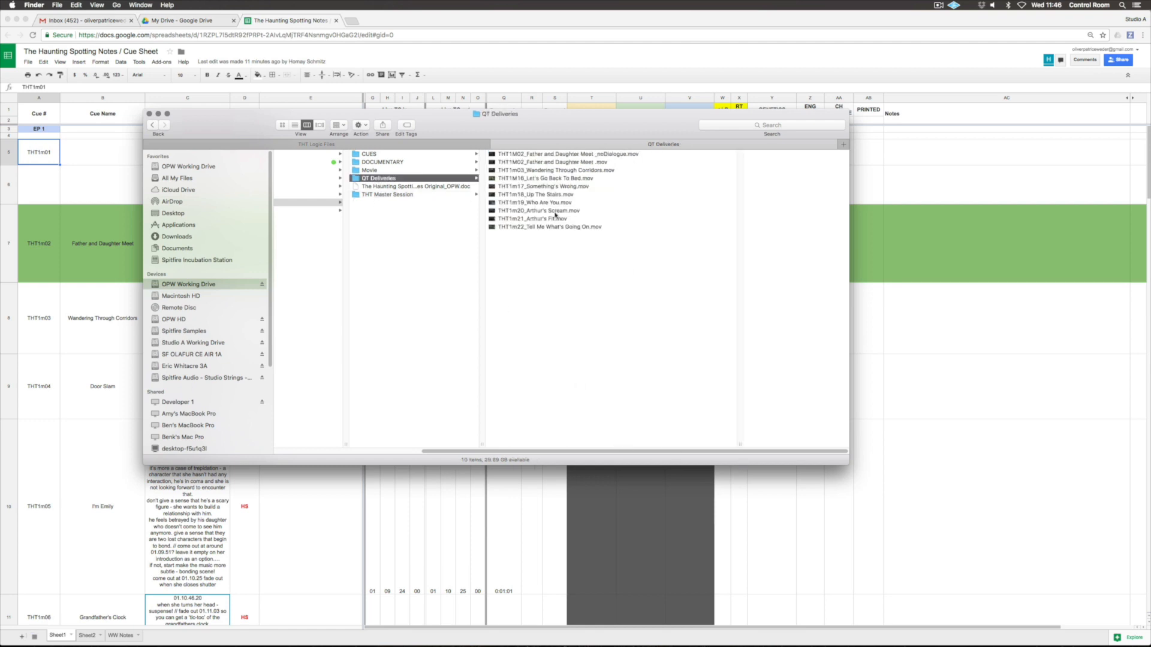
{"action": "left_click", "coordinate": [549, 161]}
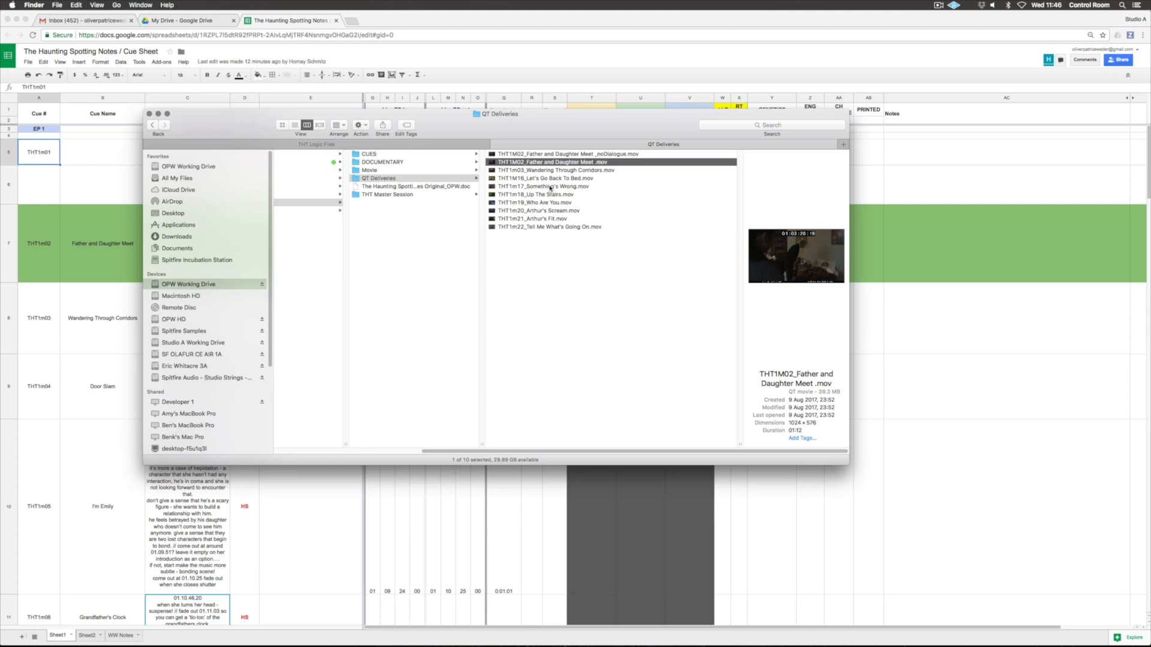
{"action": "left_click", "coordinate": [382, 161]}
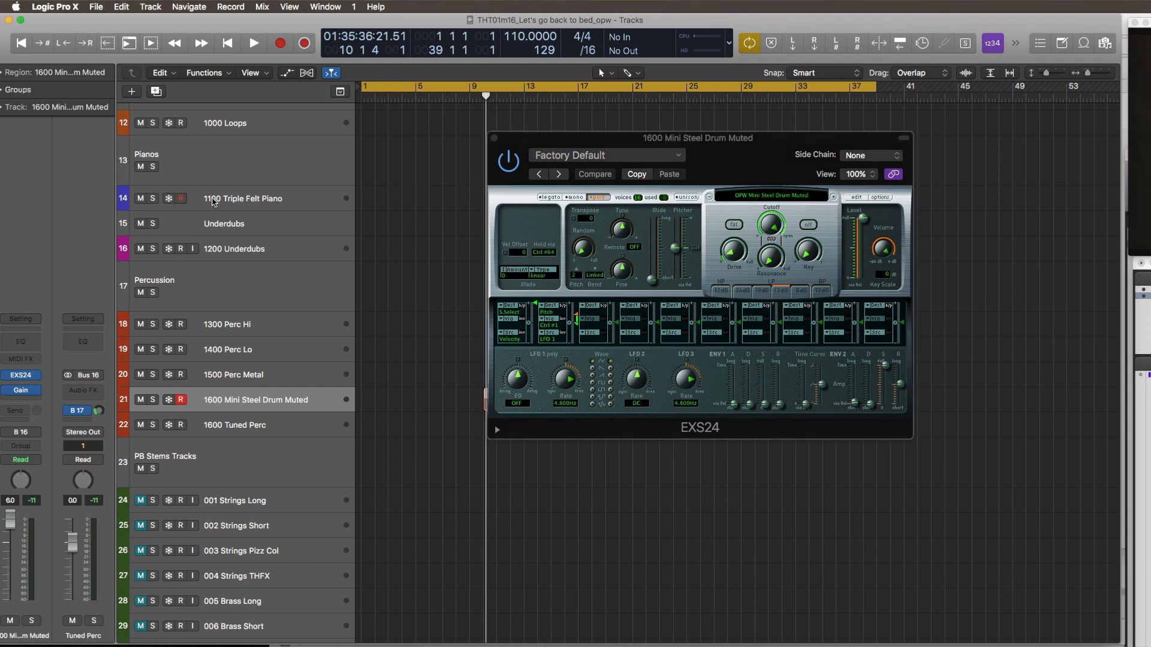
{"action": "mouse_move", "coordinate": [246, 199]}
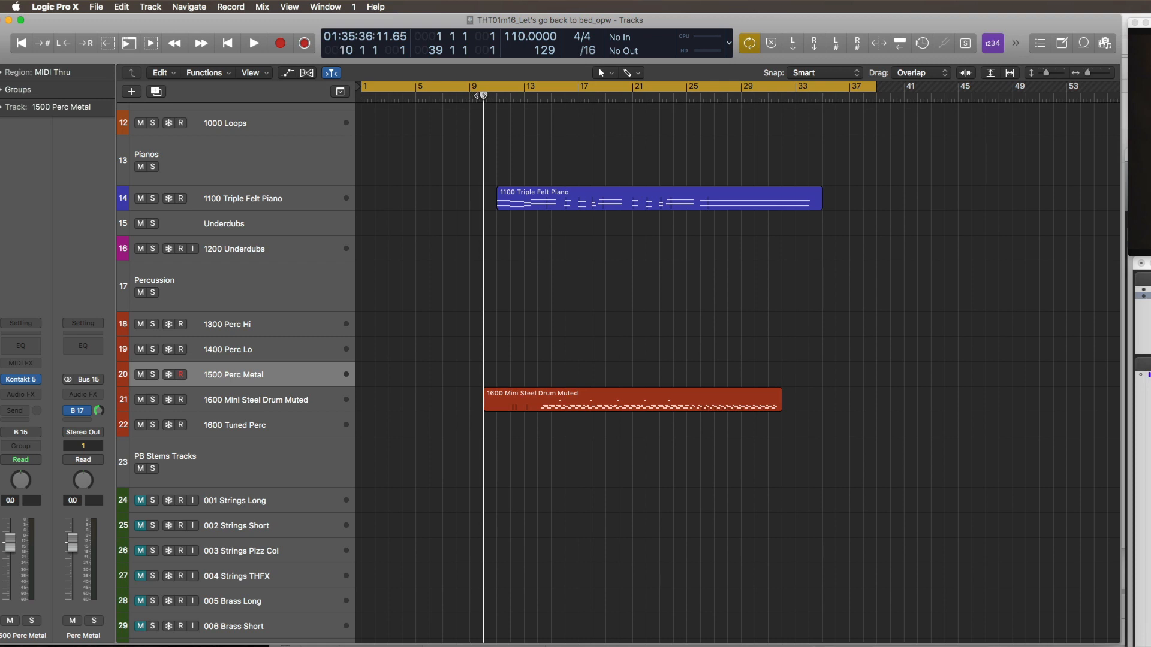
{"action": "mouse_move", "coordinate": [481, 96]}
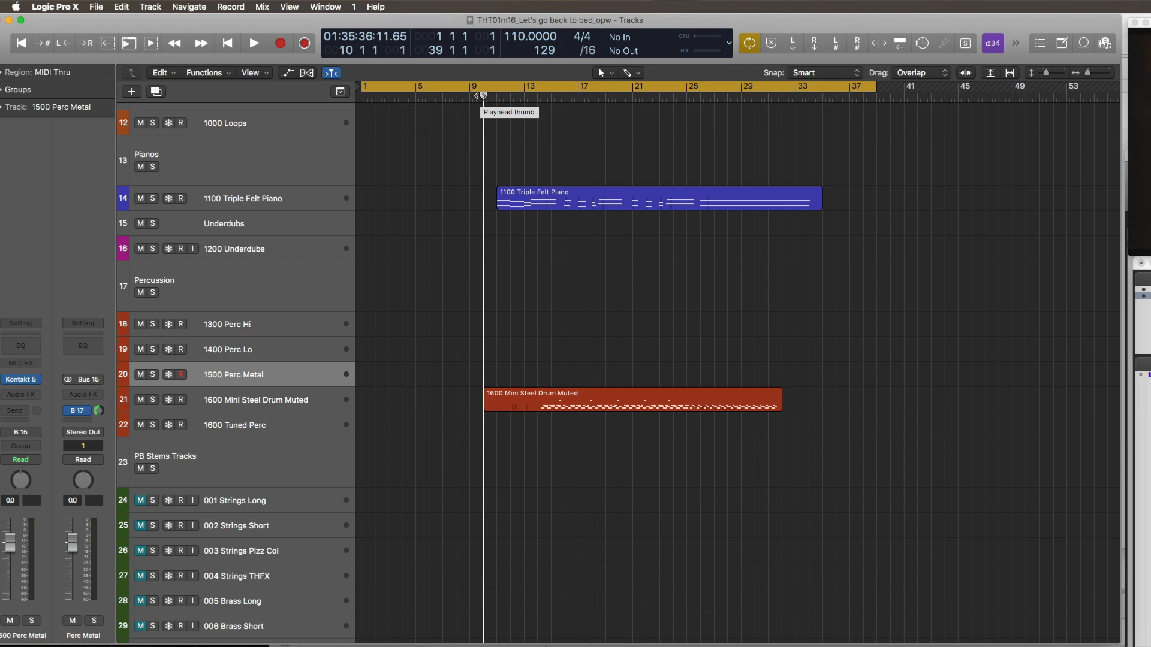
- Switch from Logic Pro X to another application with Cmd-Tab
{"action": "key", "text": "cmd+tab"}
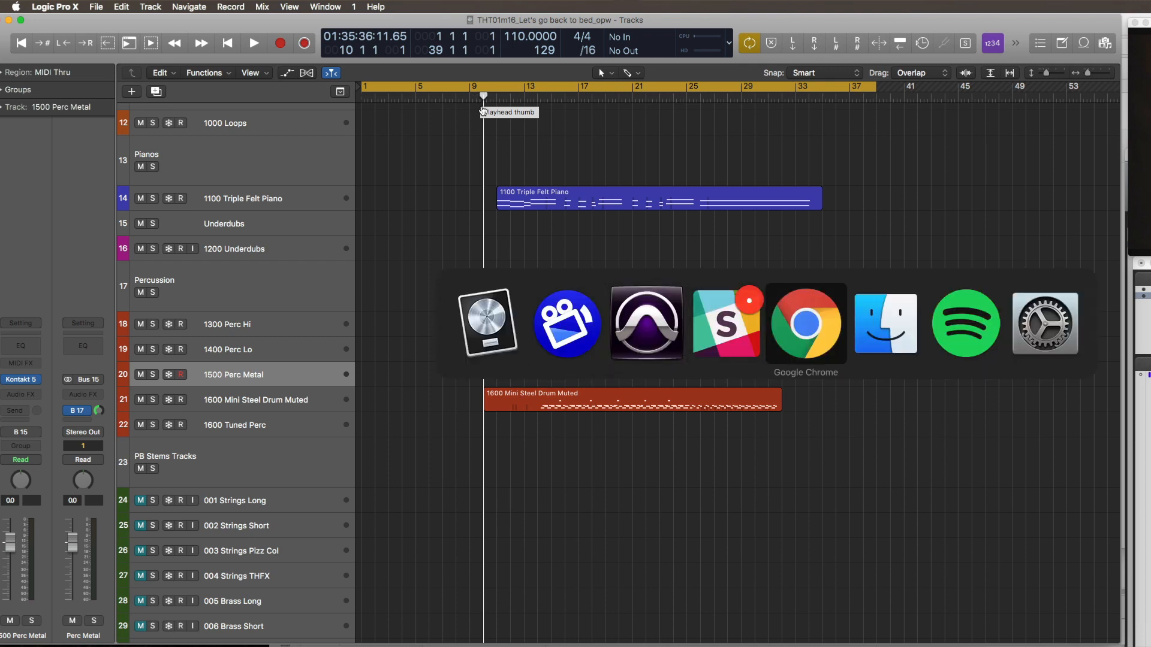
{"action": "left_click", "coordinate": [805, 324]}
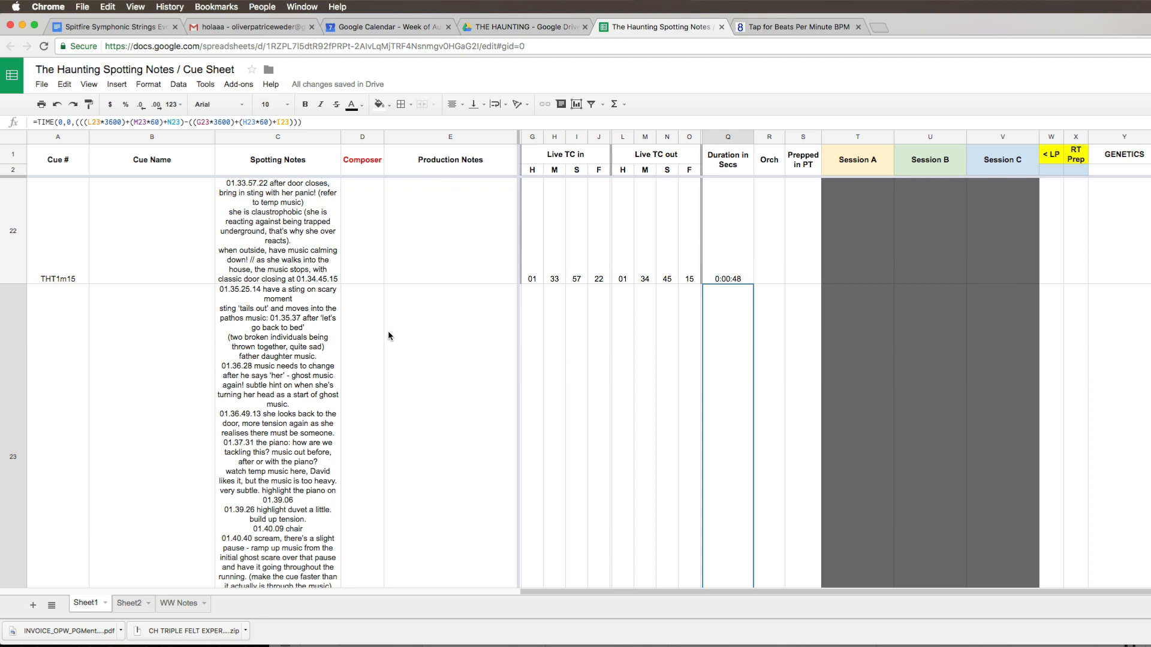
{"action": "mouse_move", "coordinate": [344, 359]}
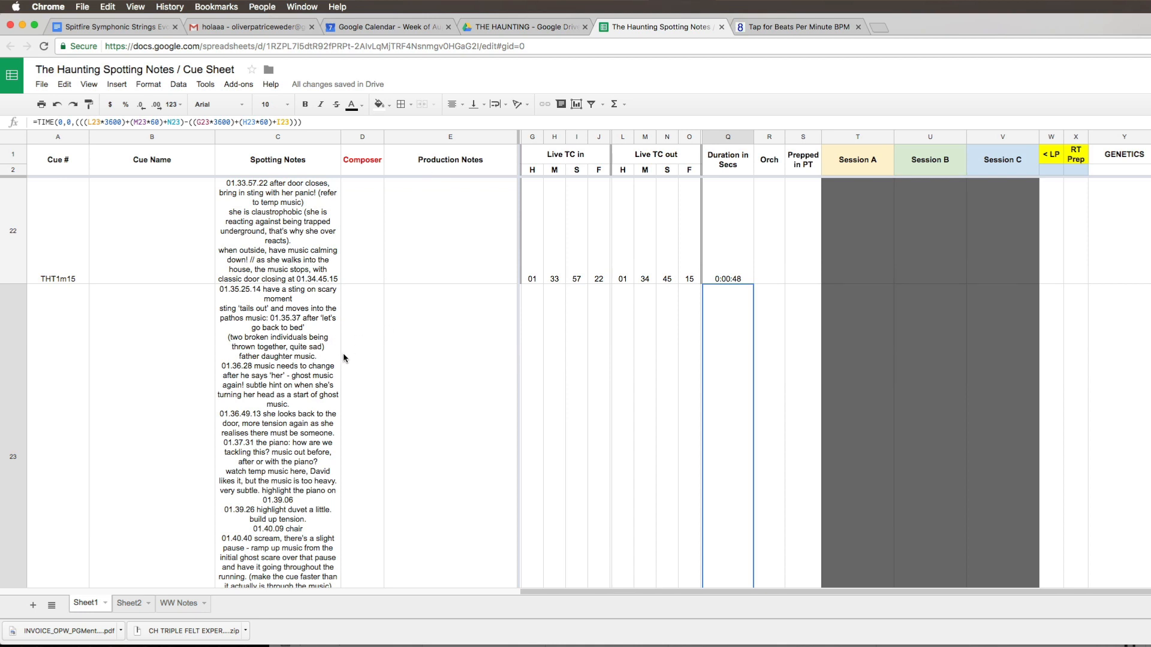
{"action": "mouse_move", "coordinate": [242, 294]}
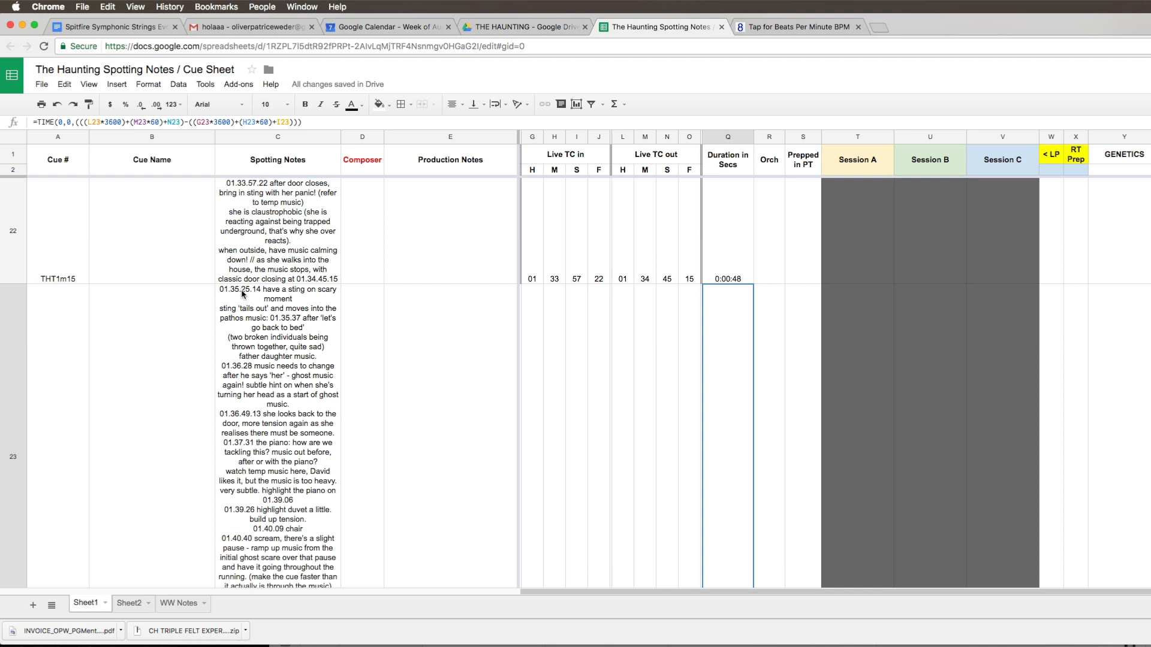
{"action": "mouse_move", "coordinate": [226, 288]}
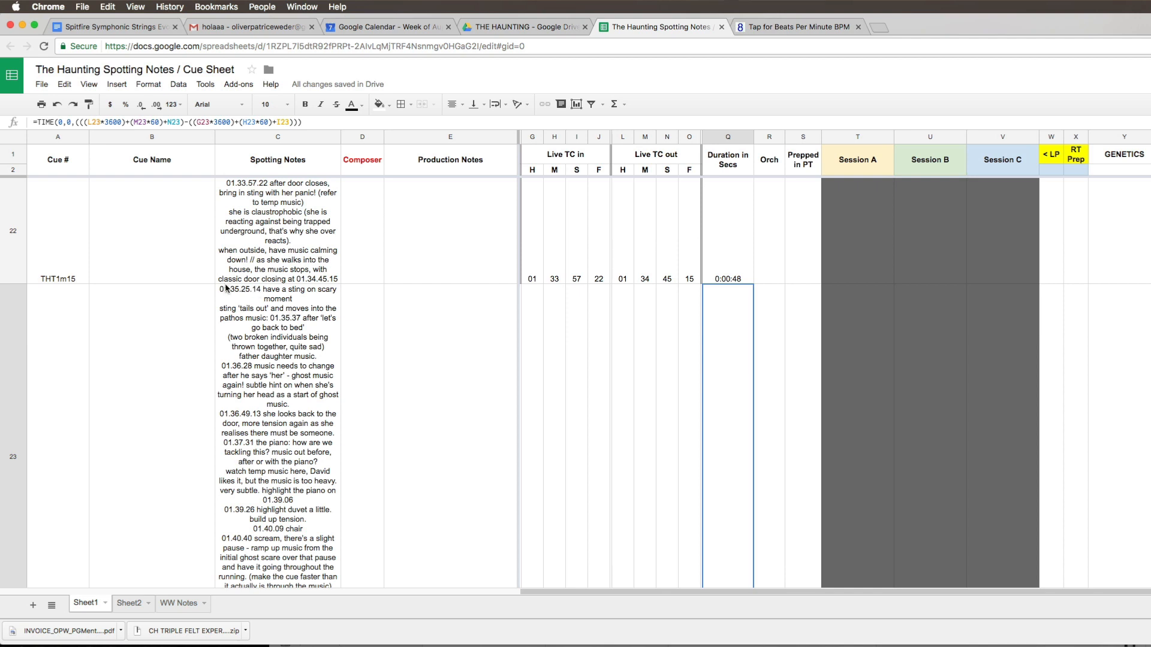
{"action": "mouse_move", "coordinate": [258, 303]}
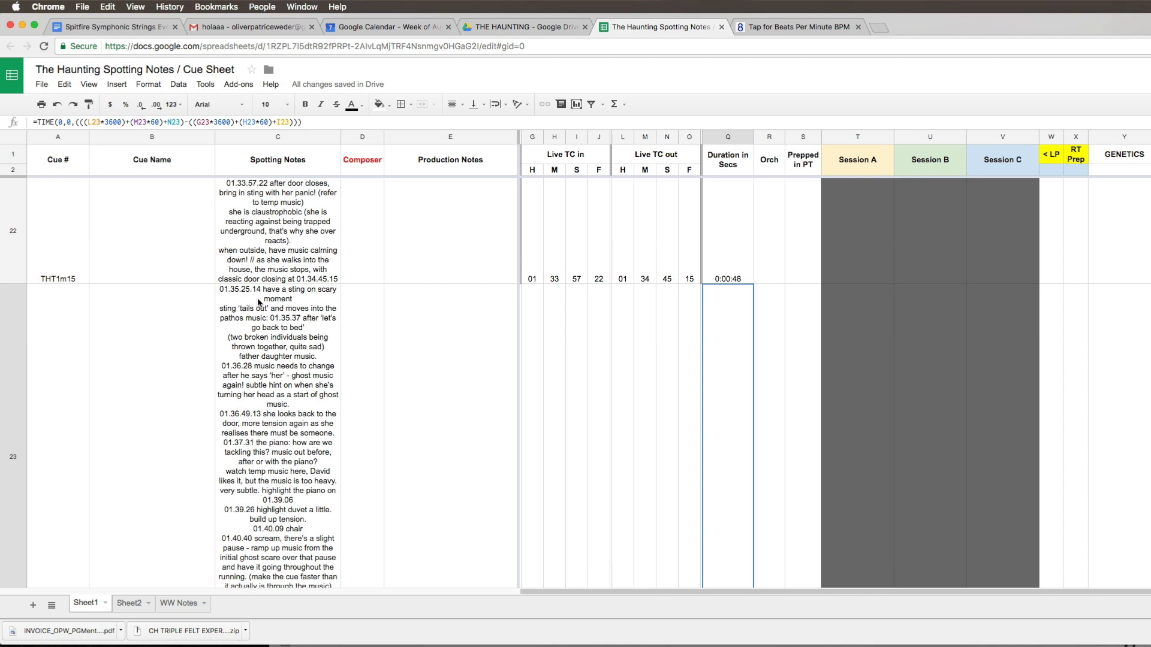
{"action": "mouse_move", "coordinate": [308, 314]}
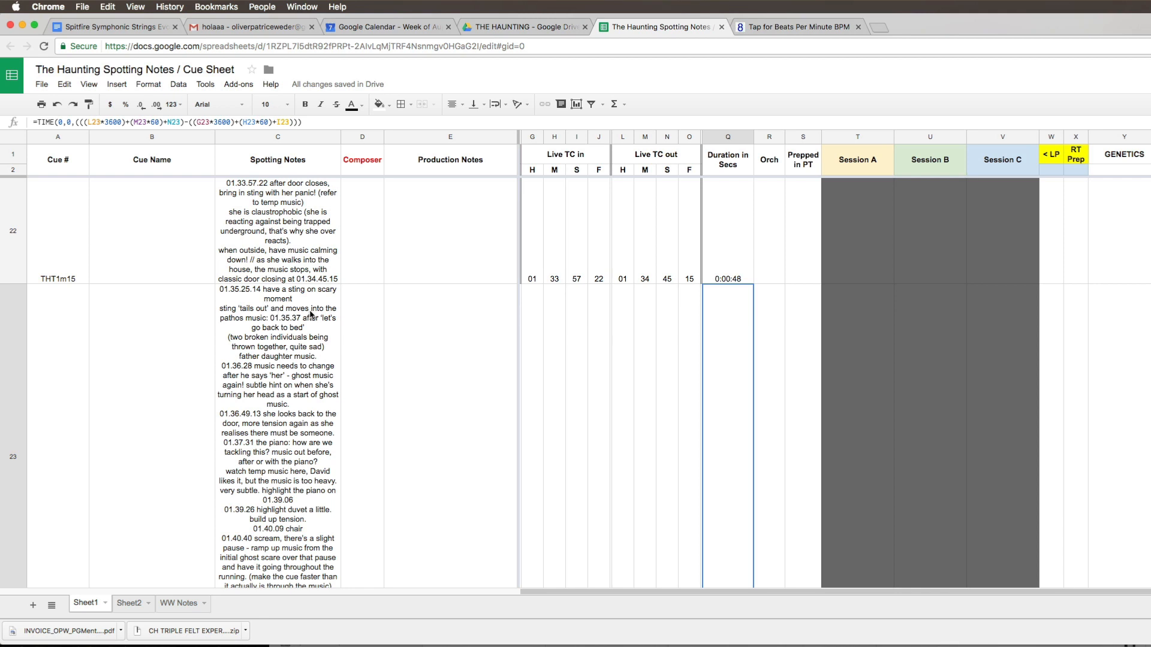
{"action": "mouse_move", "coordinate": [285, 341]}
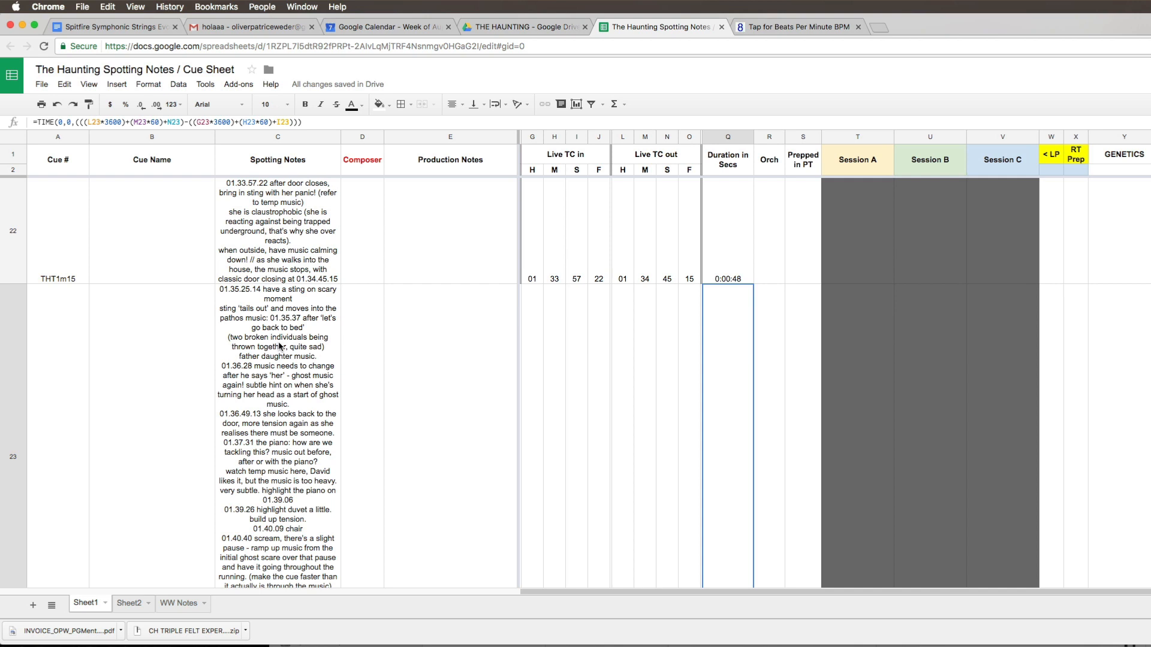
{"action": "mouse_move", "coordinate": [285, 347]}
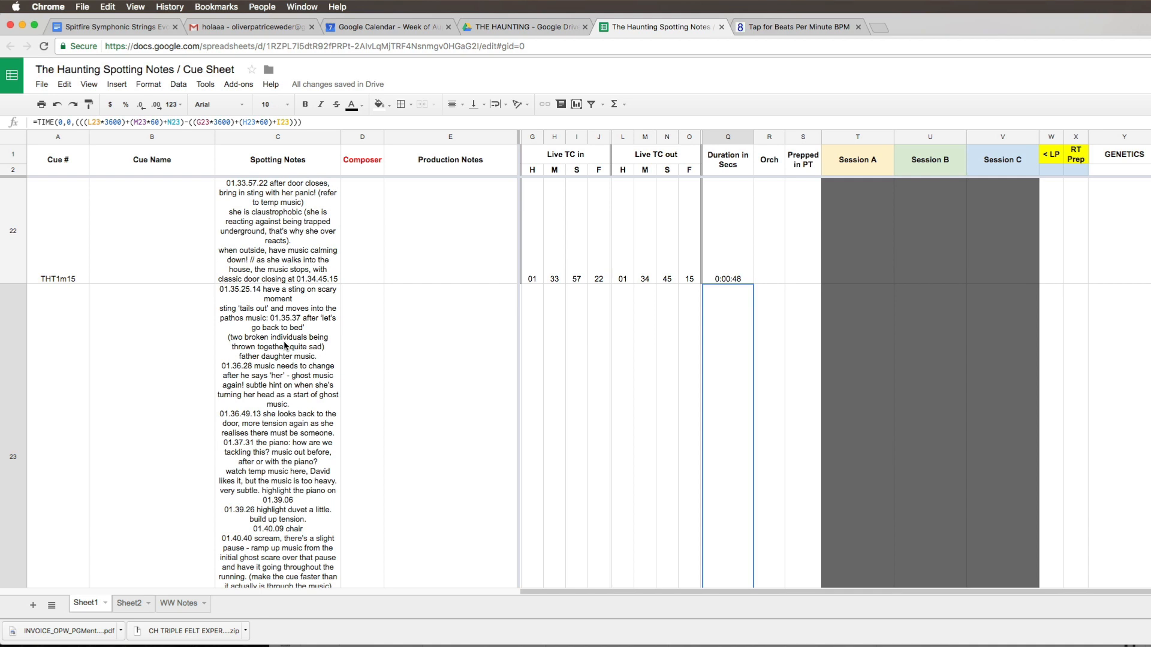
{"action": "mouse_move", "coordinate": [196, 308]}
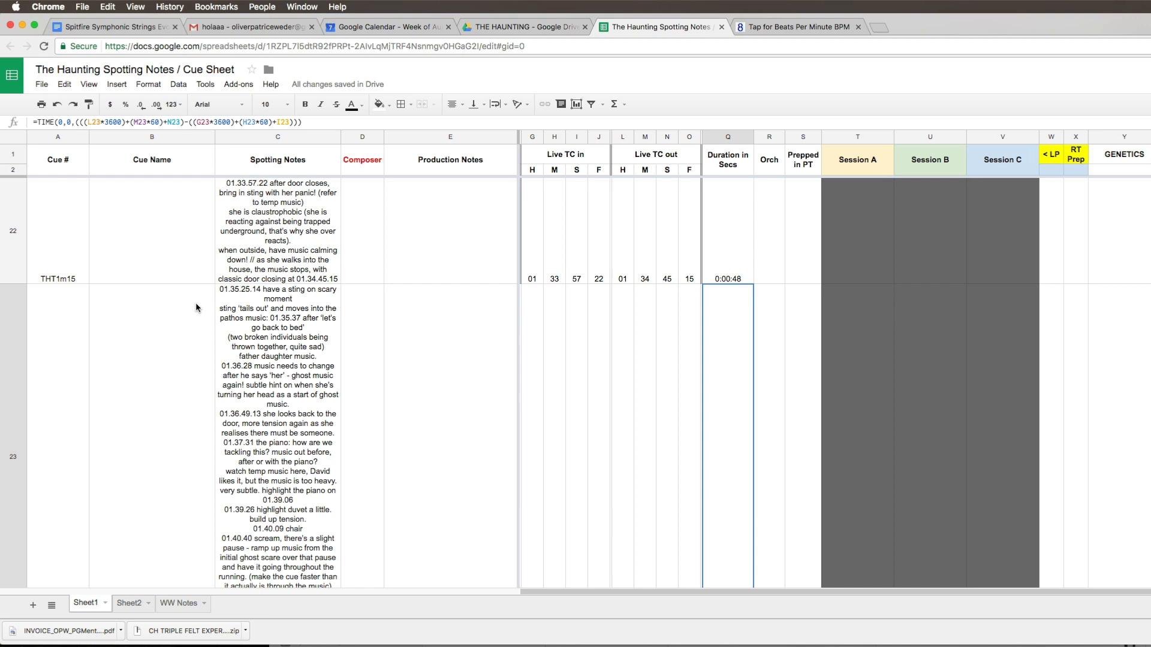